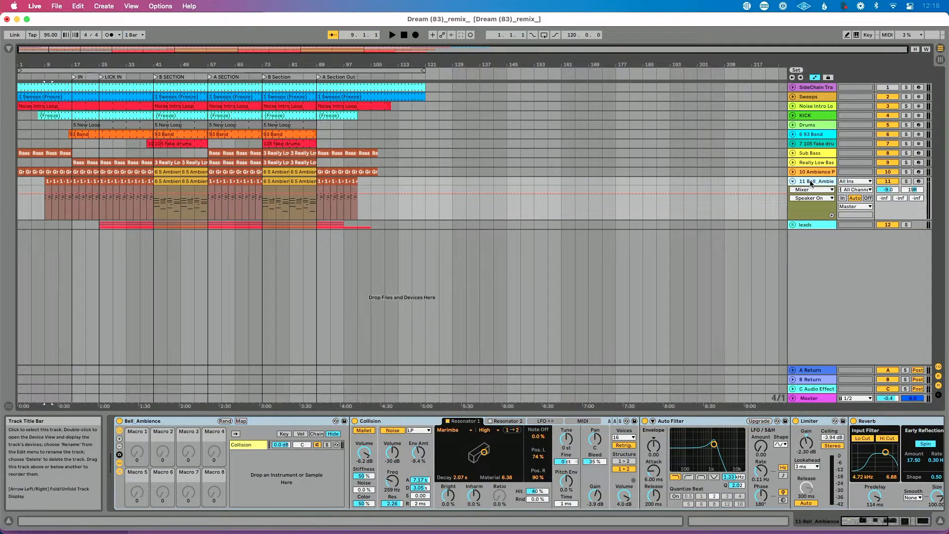
mouse_move(424, 463)
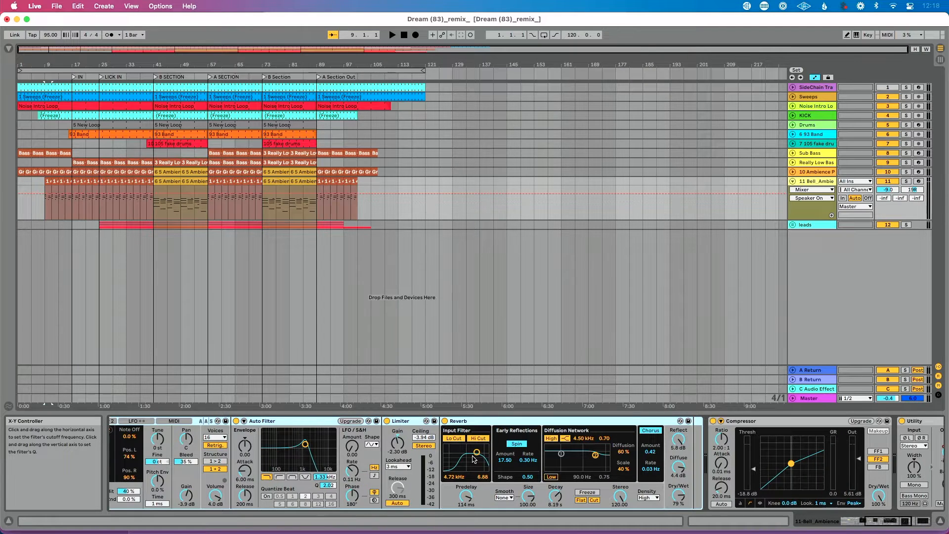
mouse_move(516, 380)
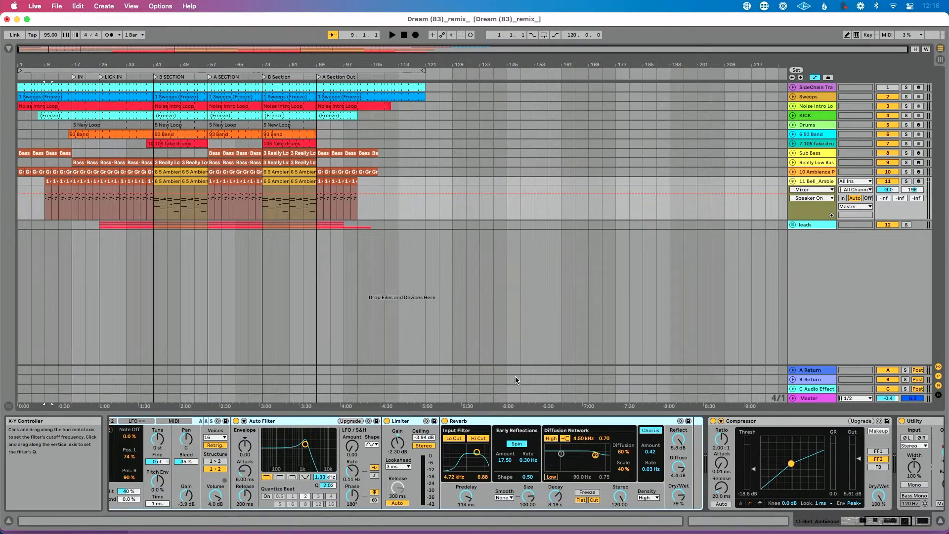
mouse_move(810, 184)
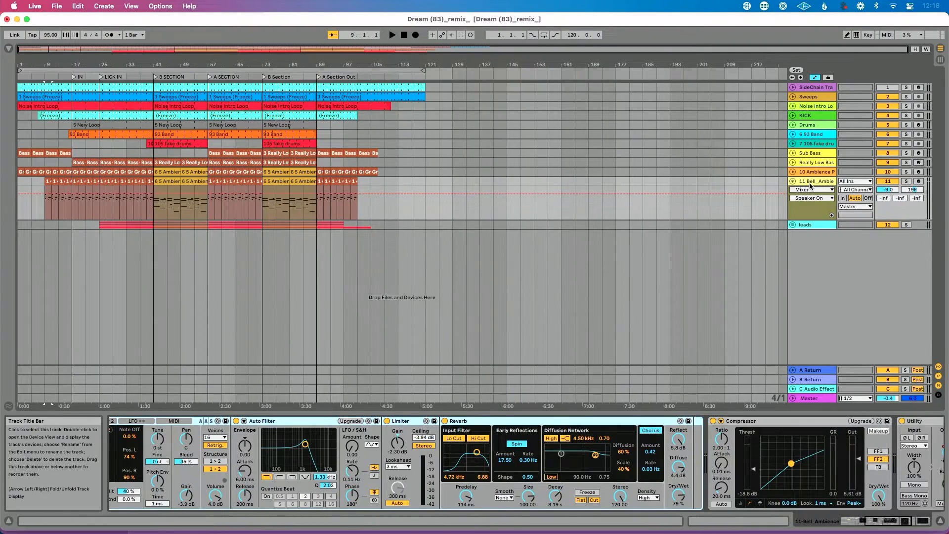
- Freeze the Bell Ambience track from its header context menu so its Collision instrument renders to audio
right_click(813, 181)
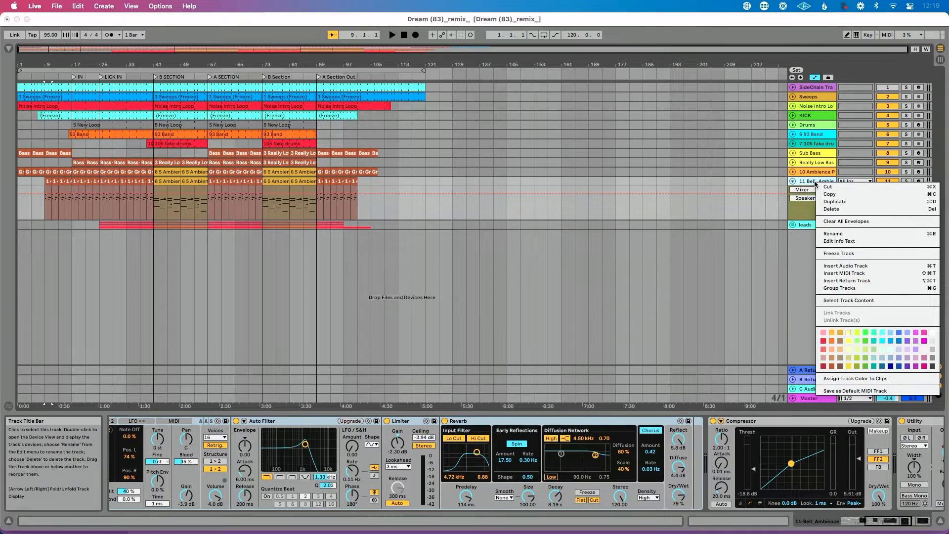
mouse_move(841, 253)
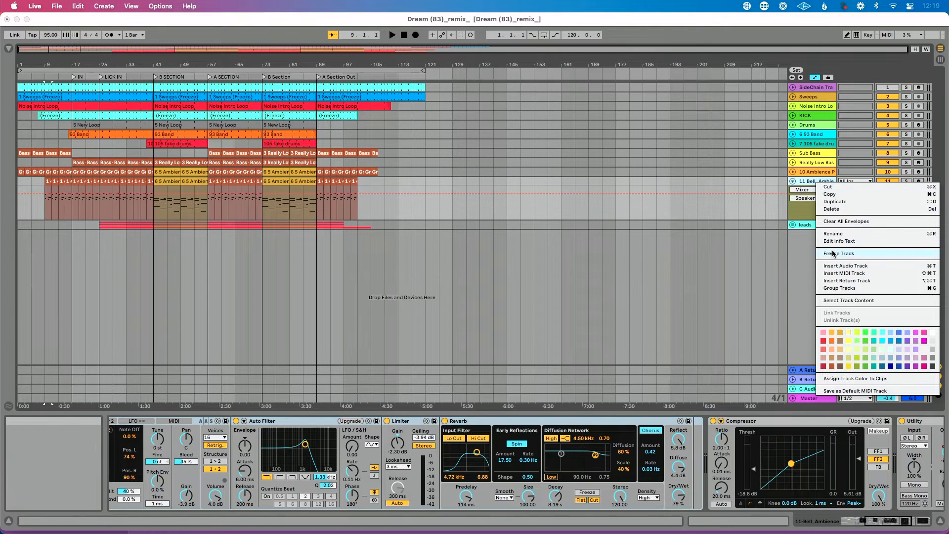
click(841, 253)
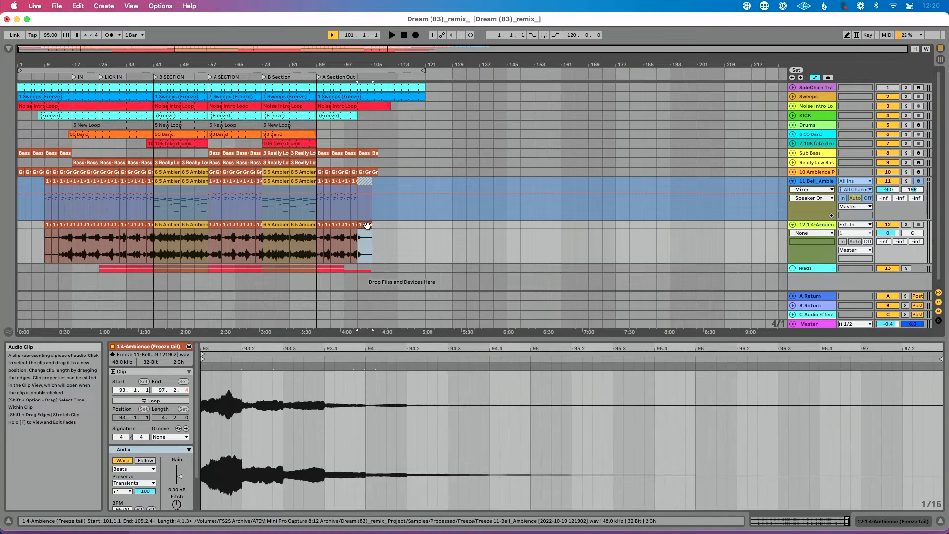
- Rename the Bell Ambience track 'original MIDI' and remove the audio copy track
click(814, 224)
text(origina)
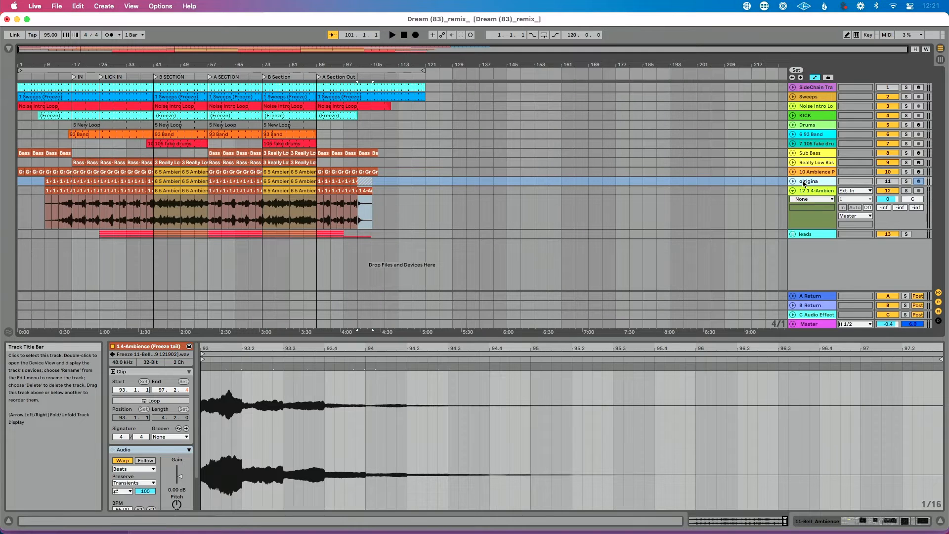
click(816, 190)
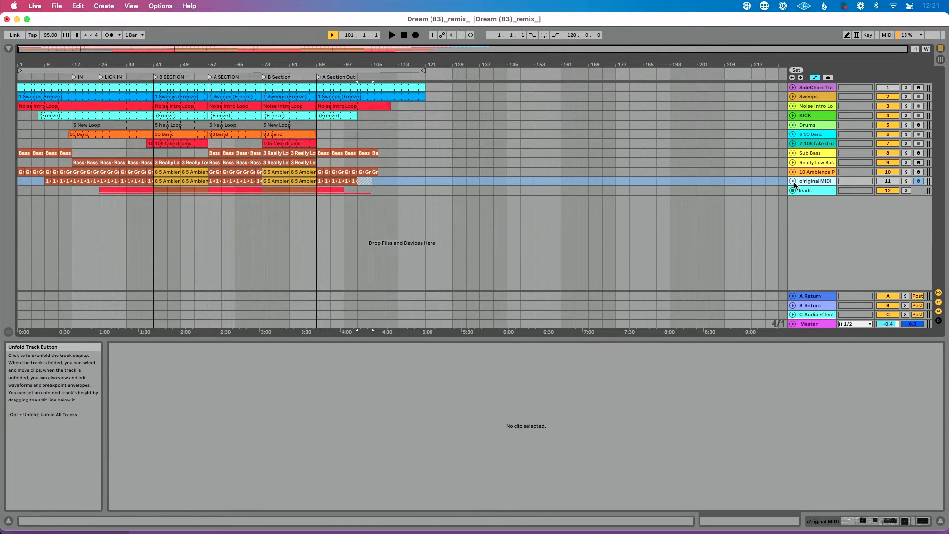
click(792, 181)
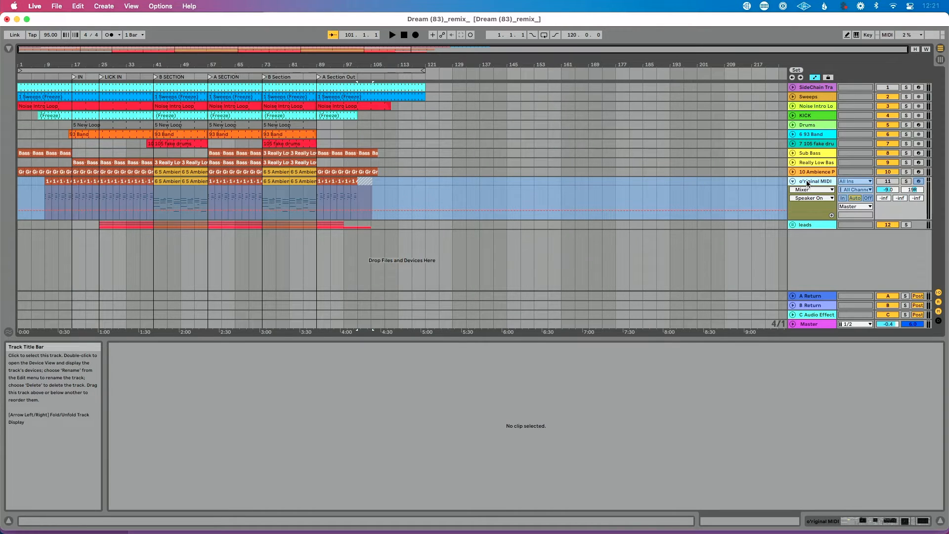
- Flatten the frozen original MIDI track into rendered audio clips
right_click(815, 181)
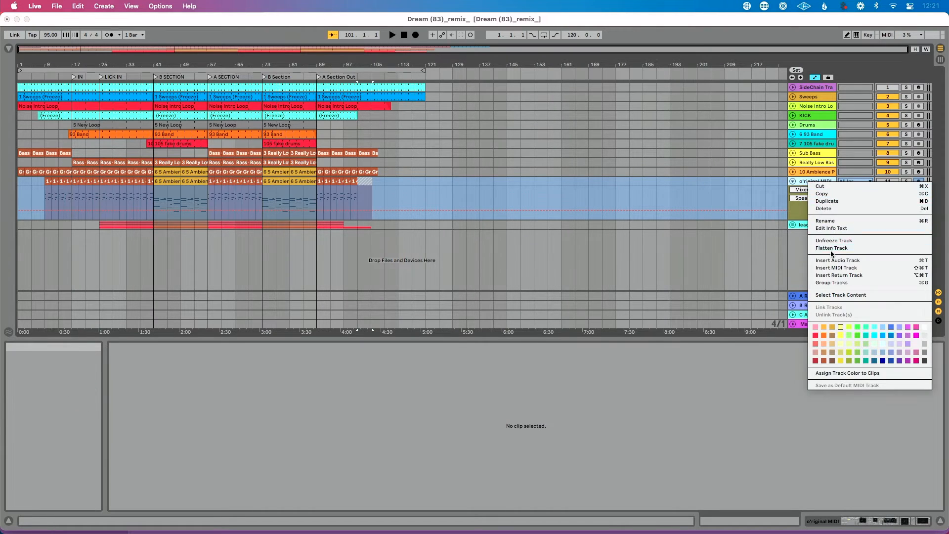
click(833, 240)
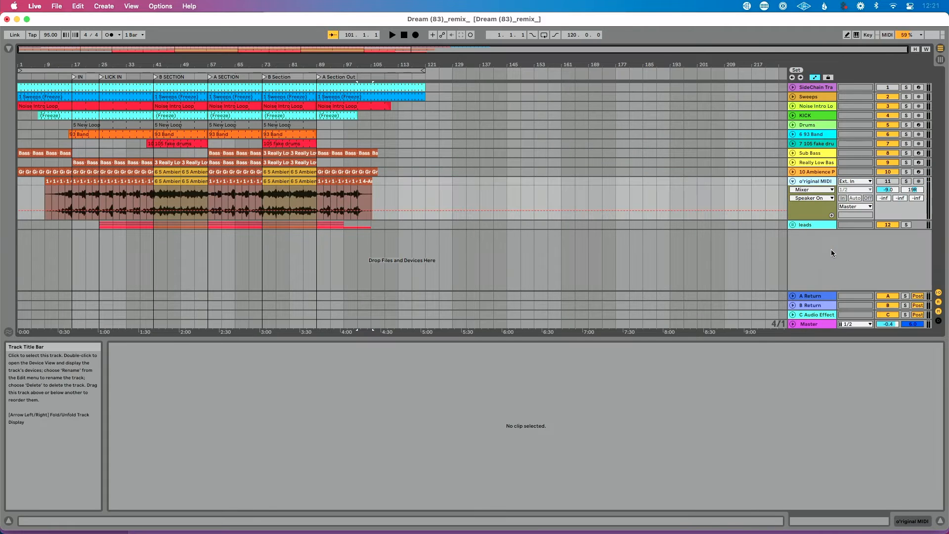